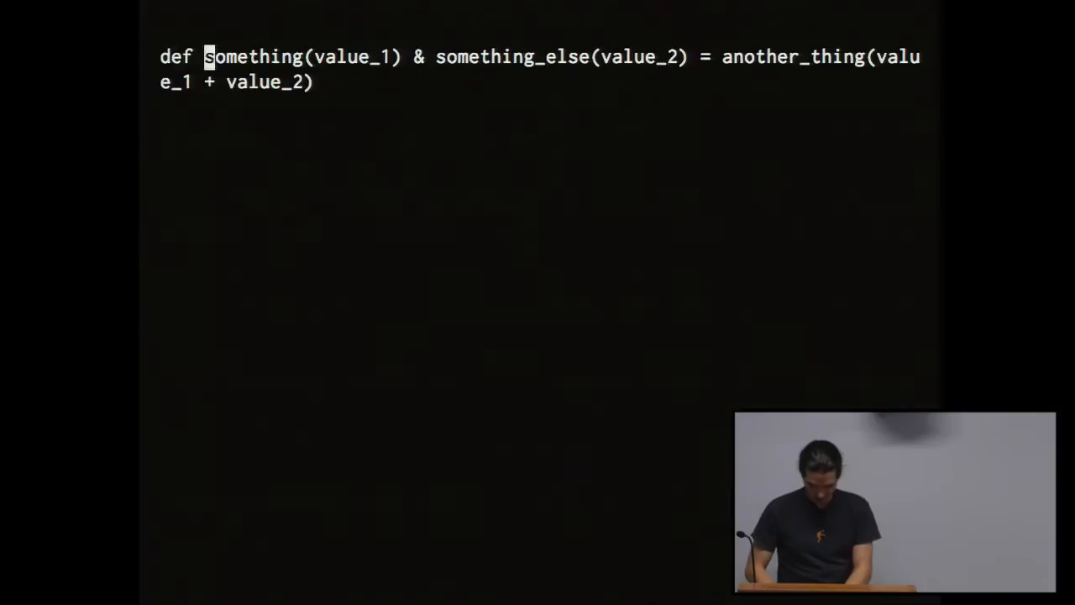
Step: Begin inserting the name(user) & greet / farewell join definition printing hello or bye
key("i")
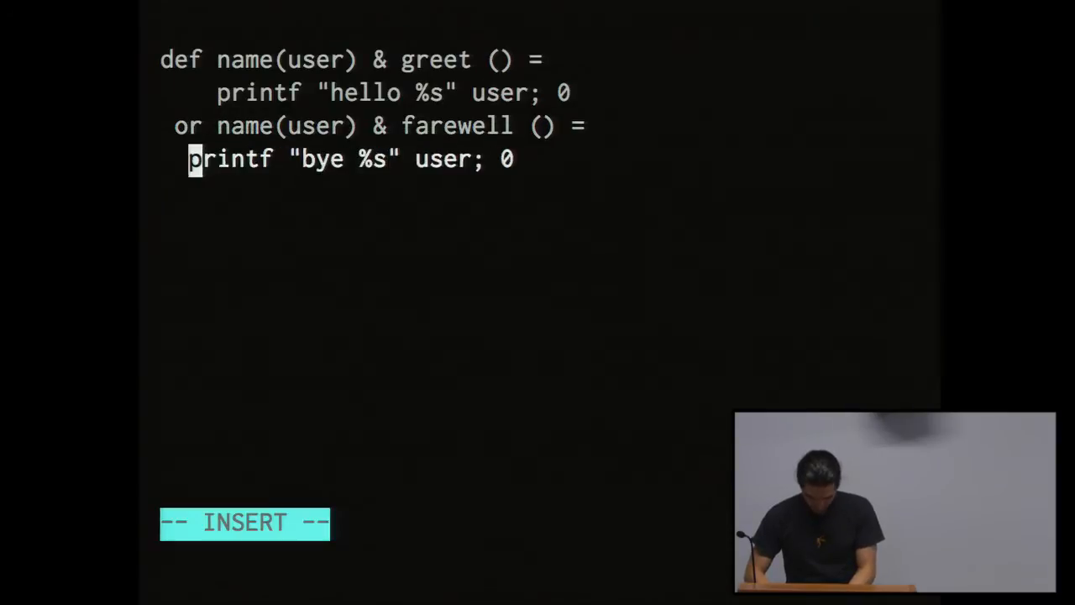
key("Escape")
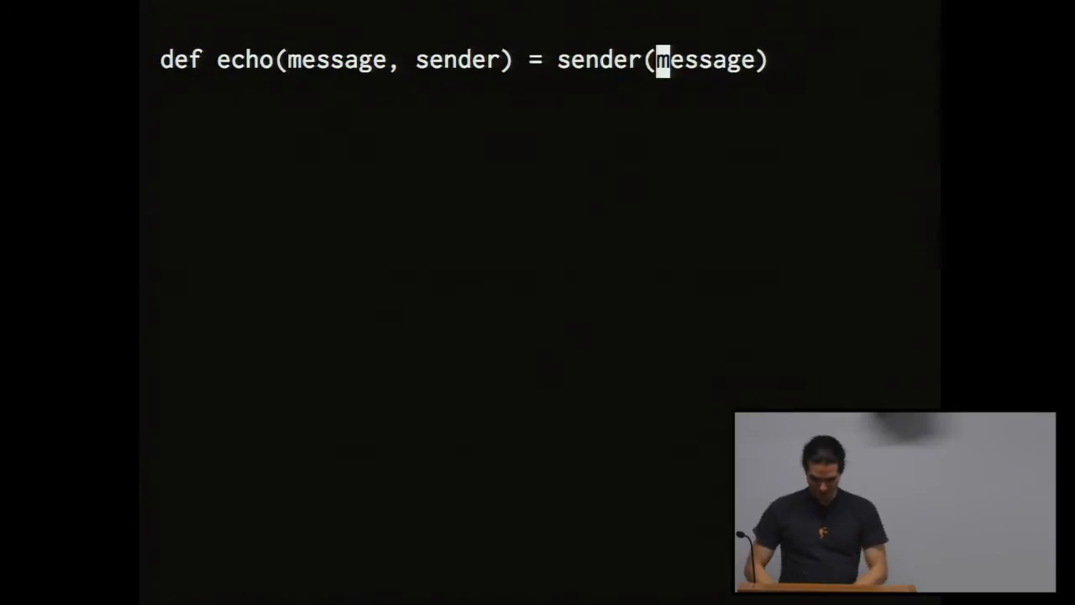
Step: Select the old text to make room for def echo(message, sender) = sender(message)
key("v")
type("in")
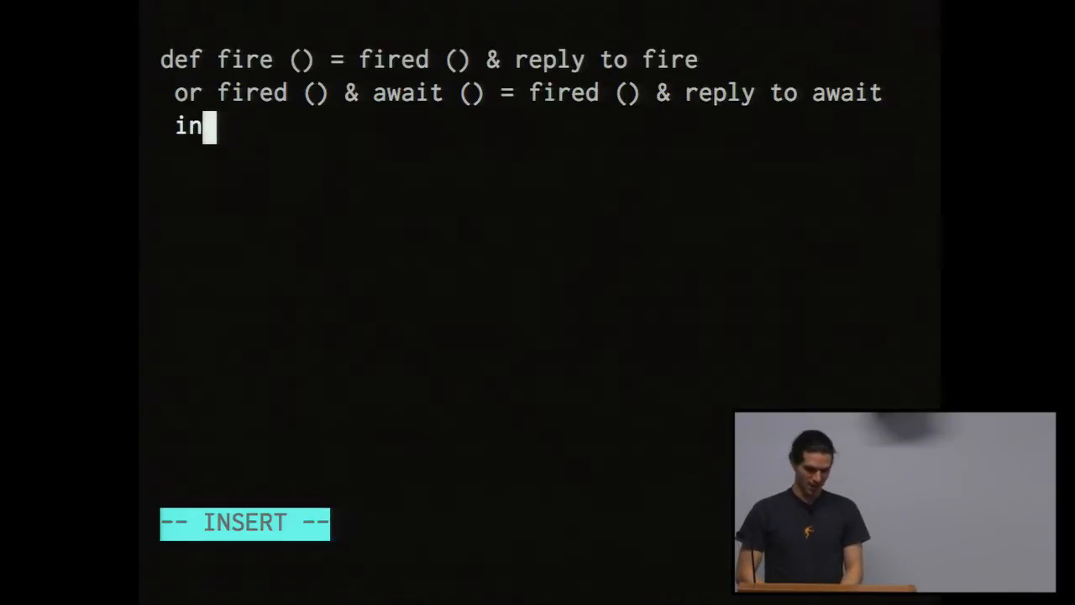
Step: Leave insert mode, align 'in' with def, and write the (fire, await) body tuple
key("Escape")
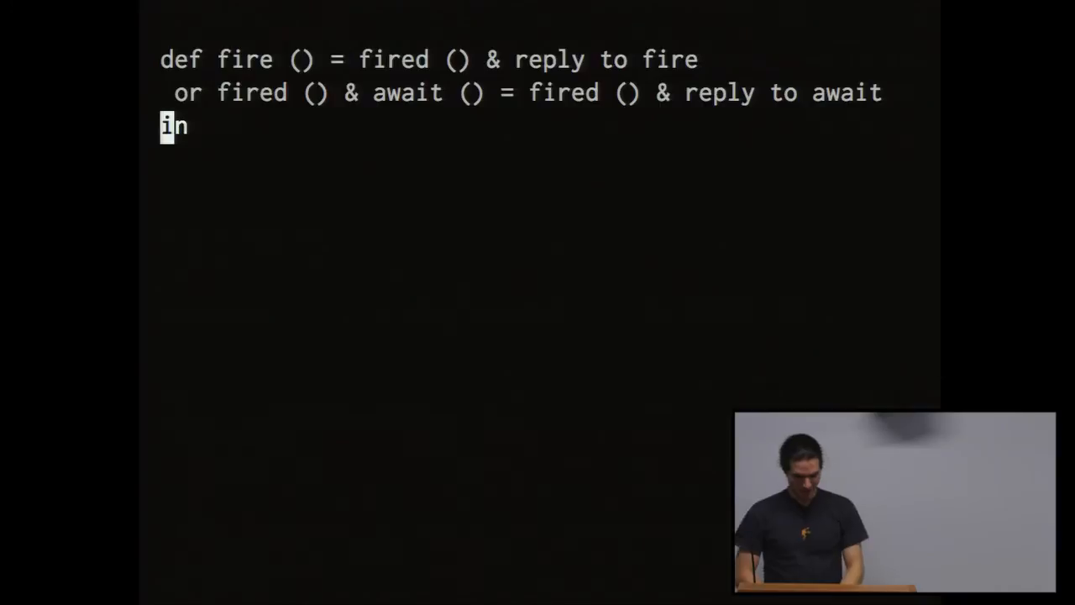
type("(fir")
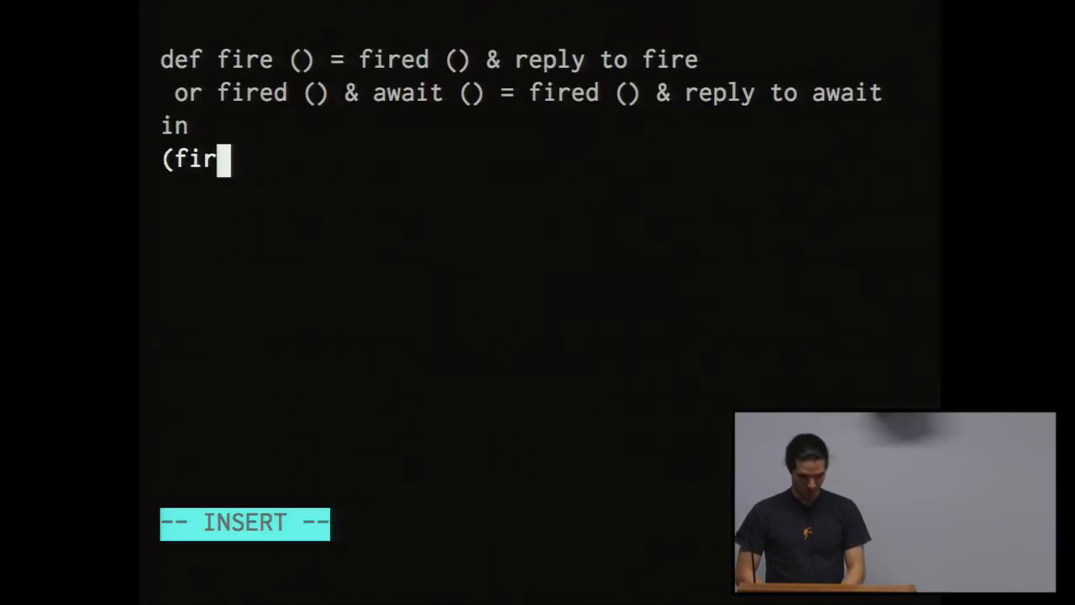
type("e, await)")
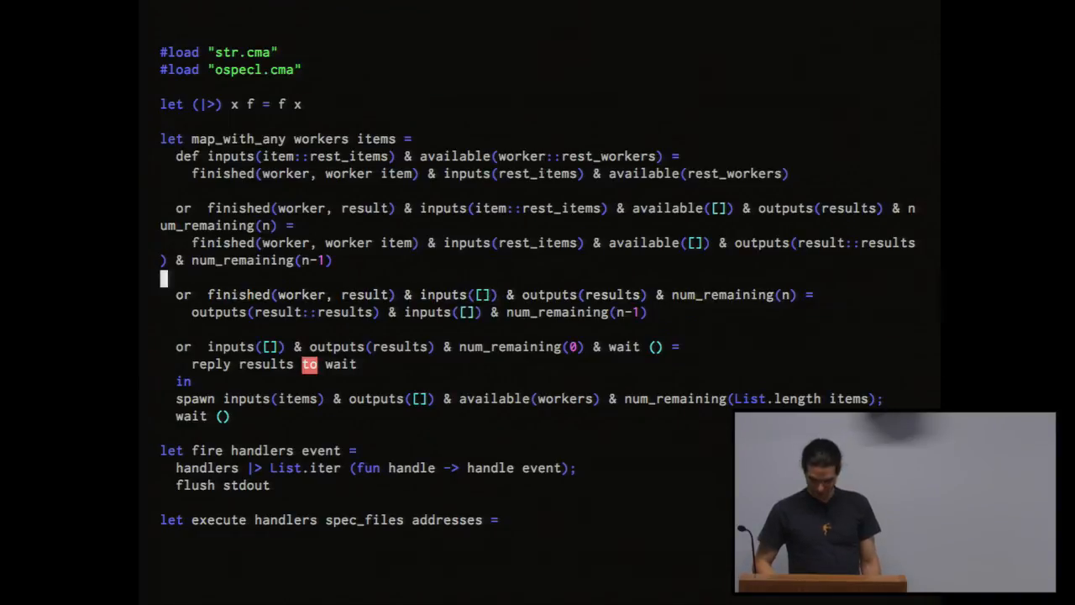
key("v")
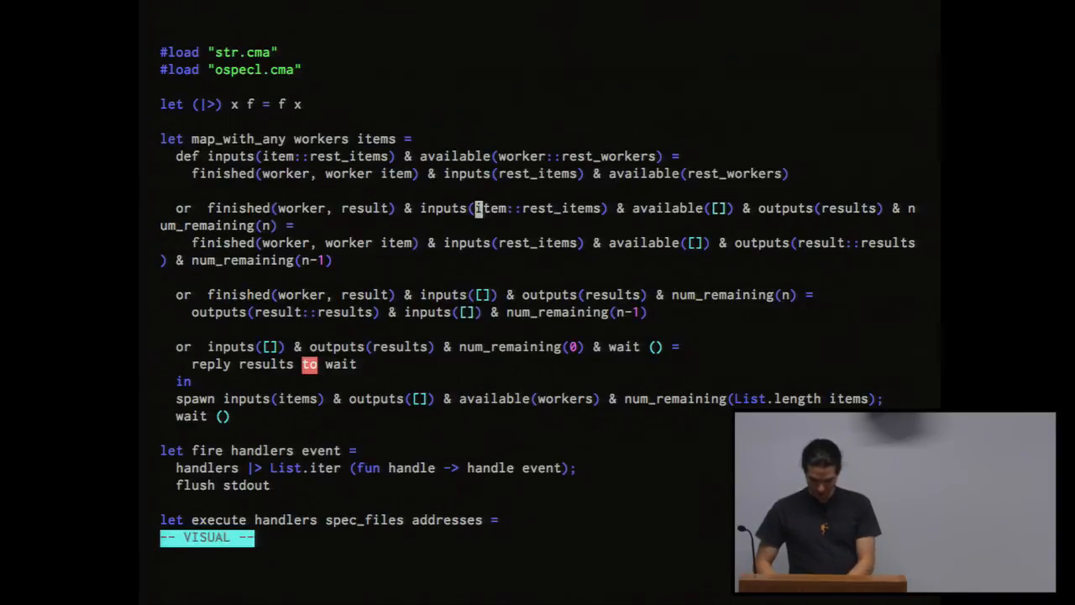